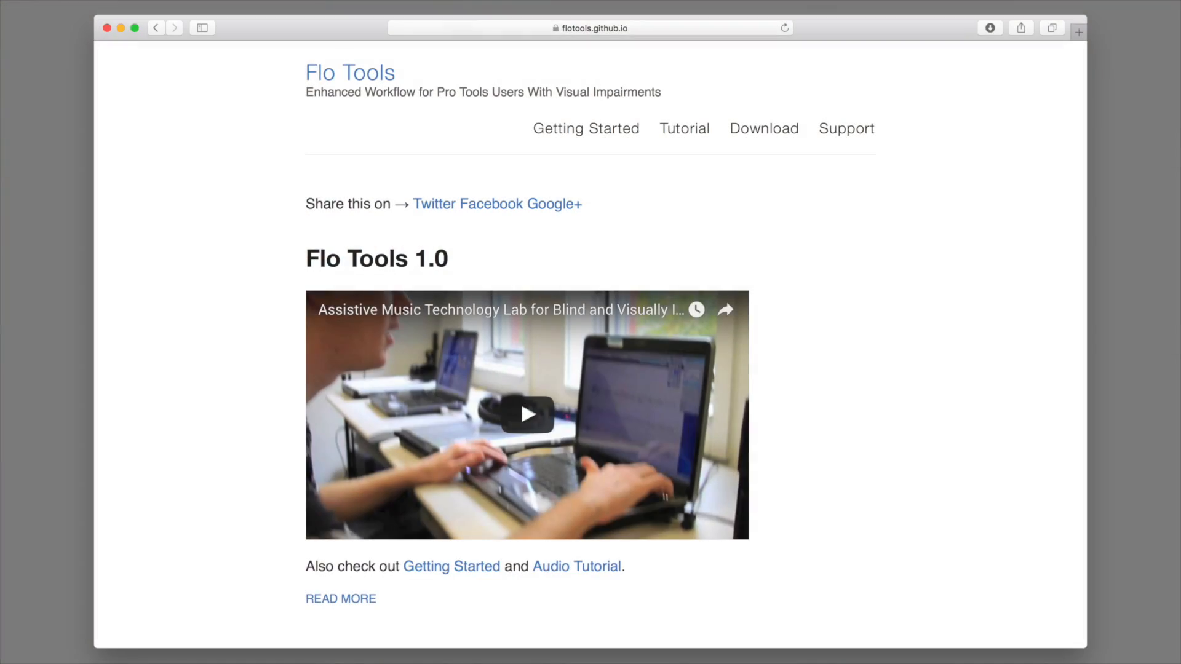
Open System Preferences' Accessibility pane and select VoiceOver in the sidebar
left_click(584, 128)
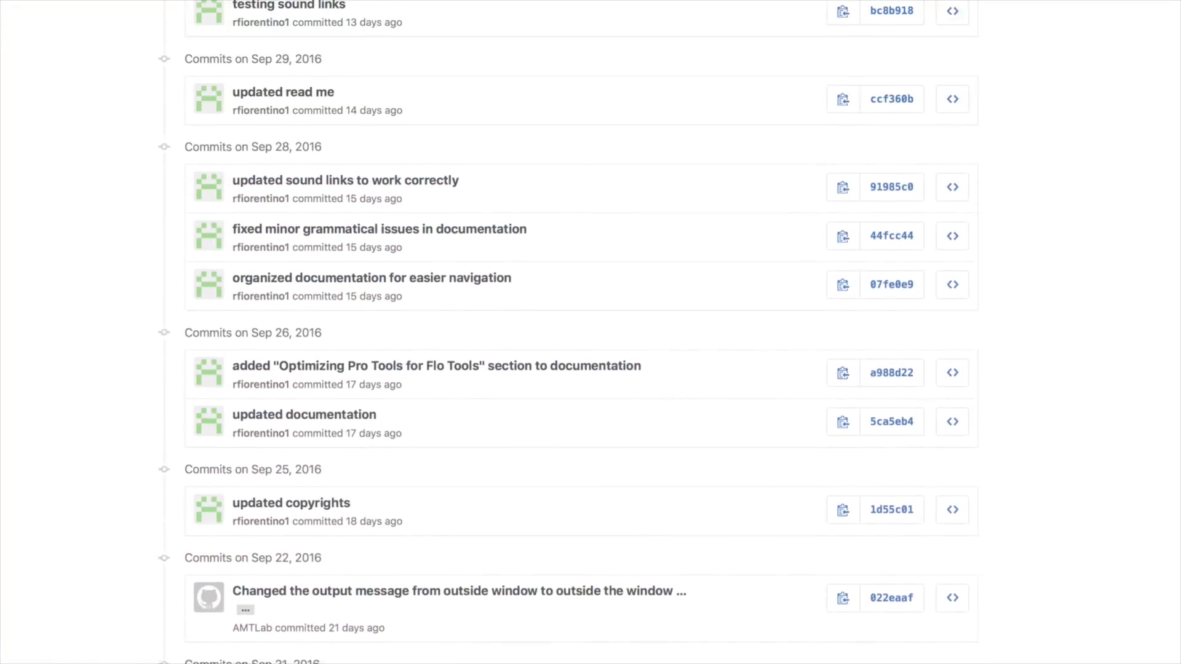
scroll("up", 3)
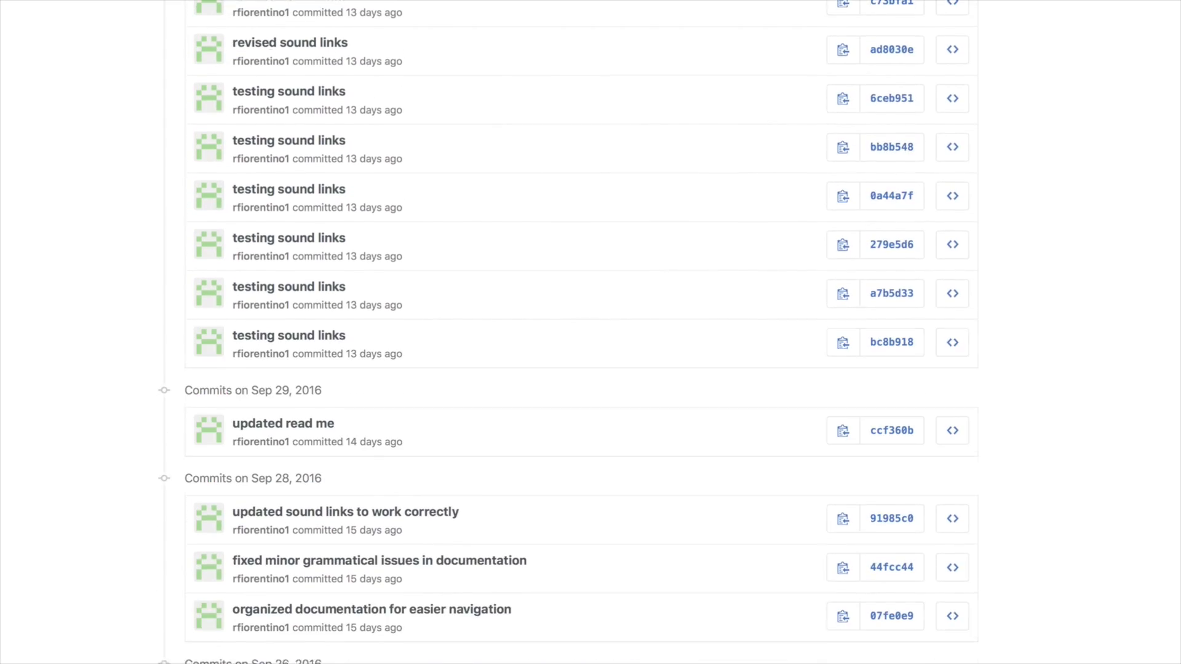
scroll("up", 3)
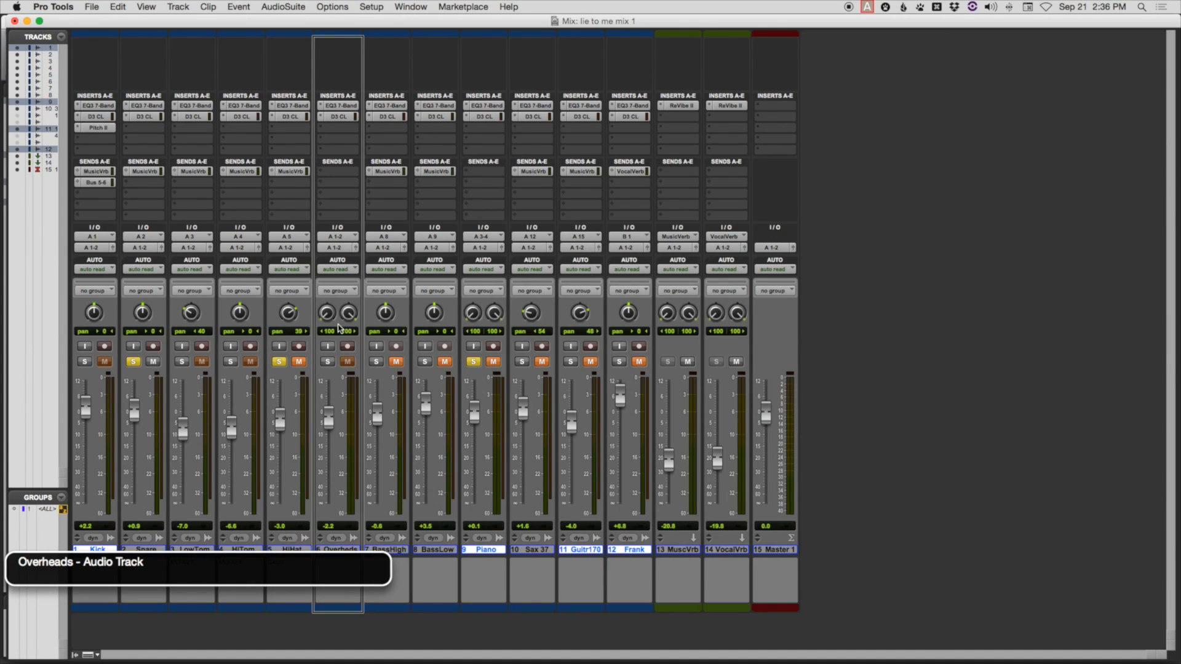
mouse_move(338, 117)
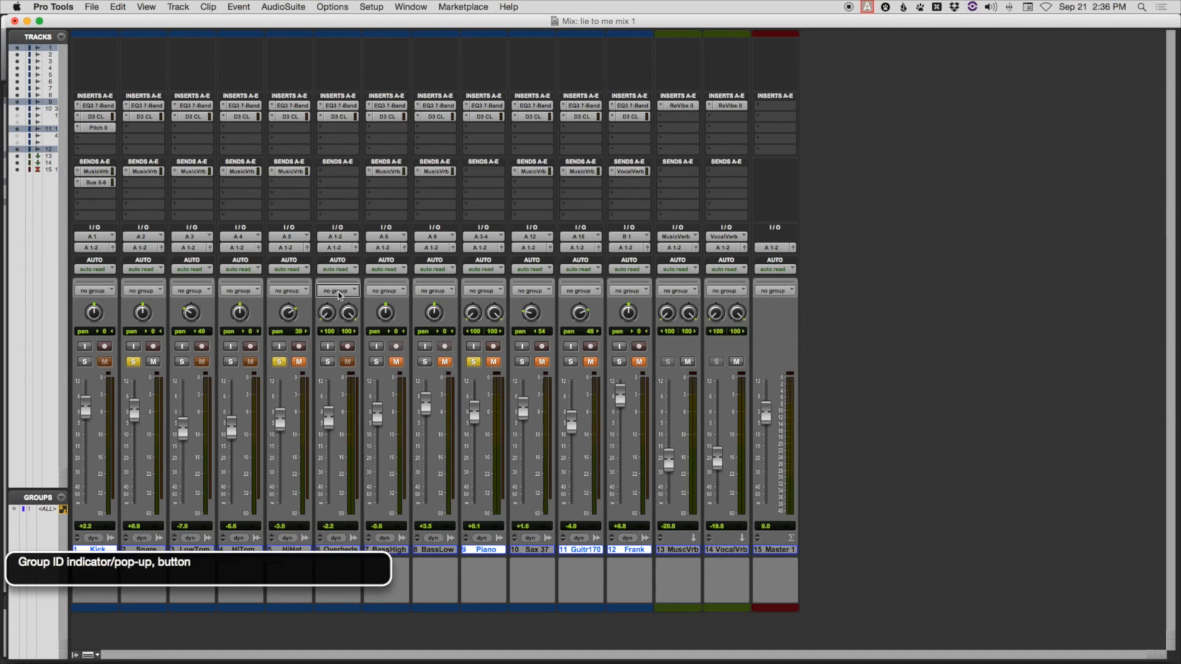
mouse_move(327, 362)
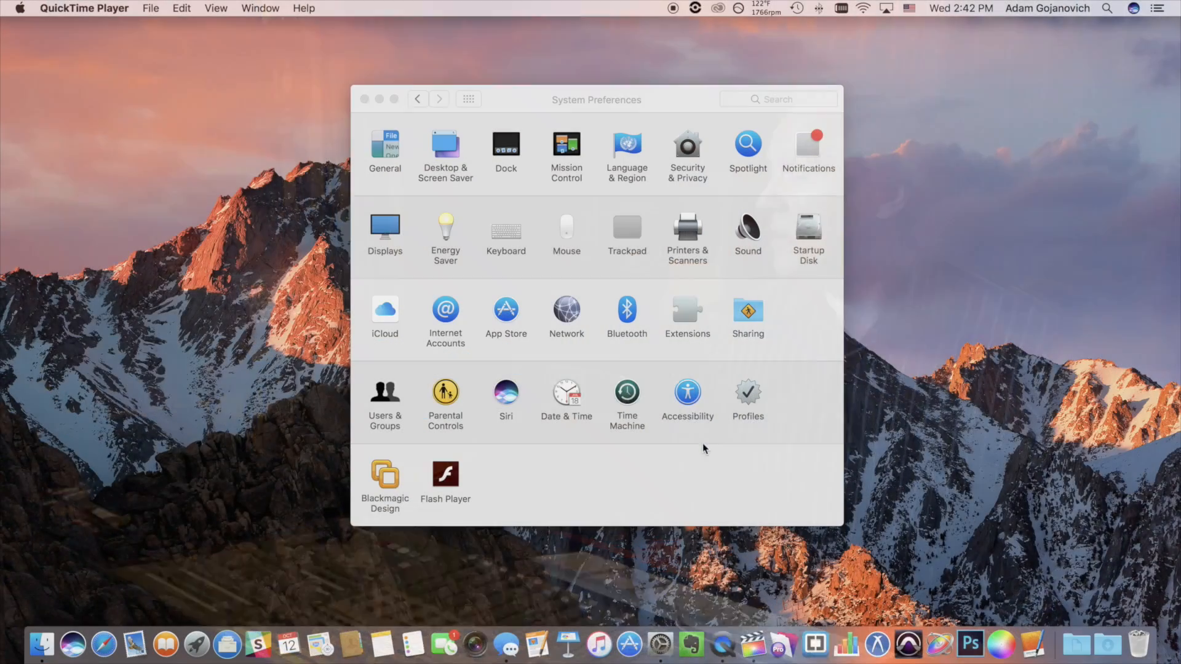
left_click(686, 393)
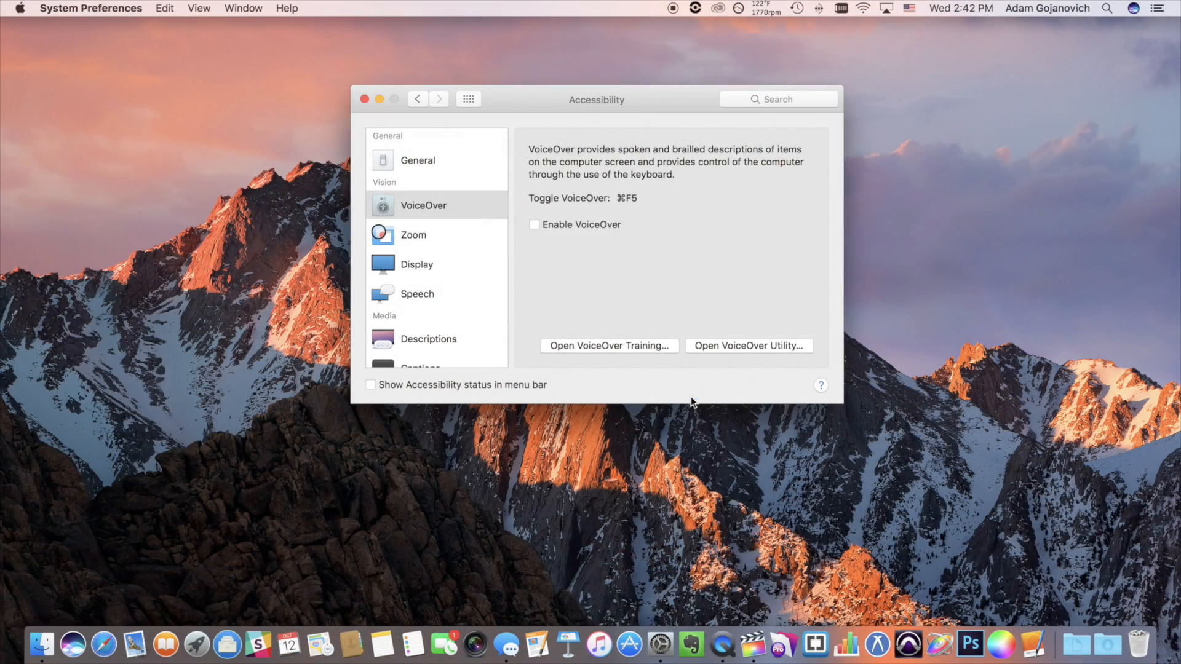
left_click(534, 225)
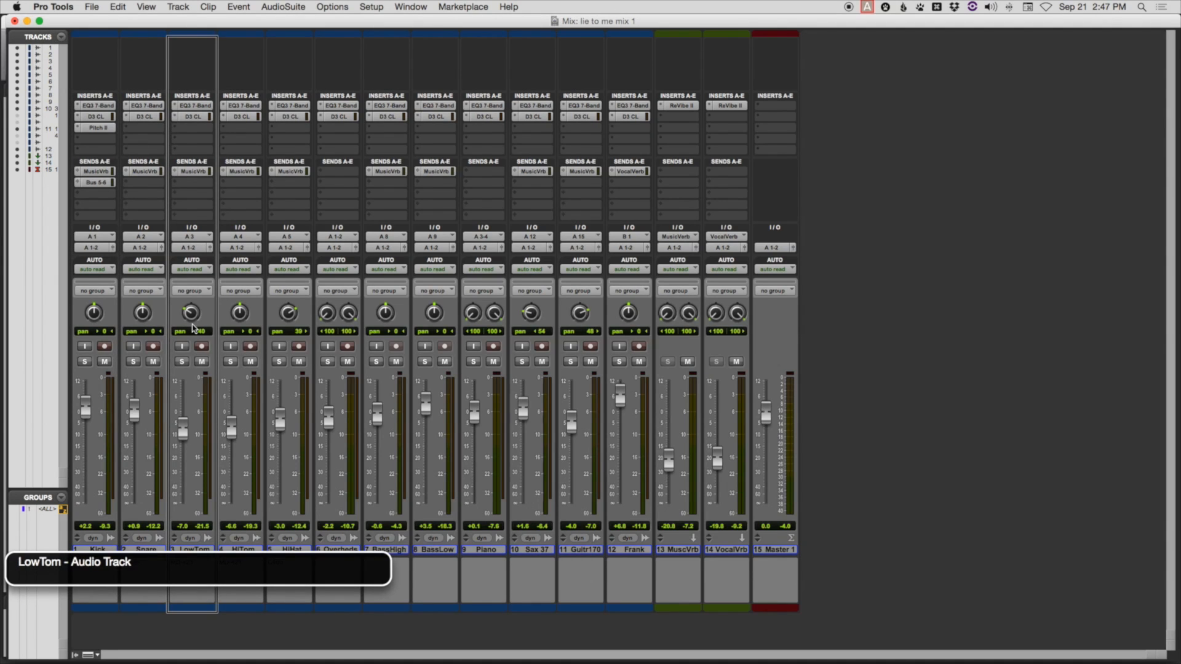
left_click(434, 549)
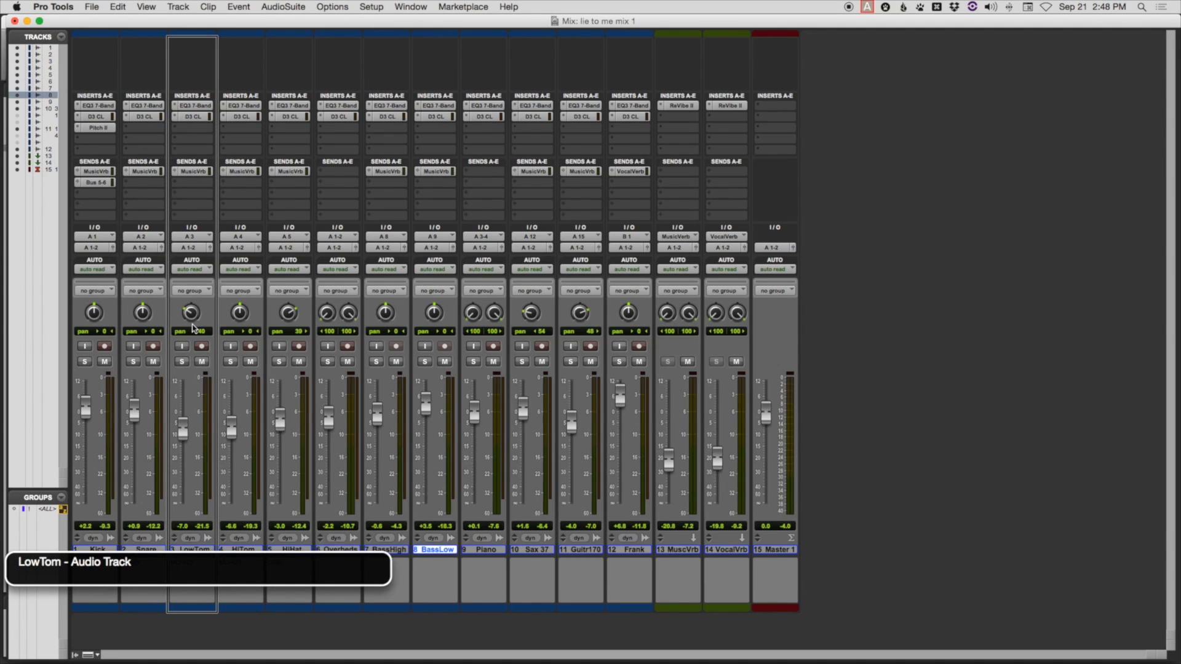
left_click(531, 549)
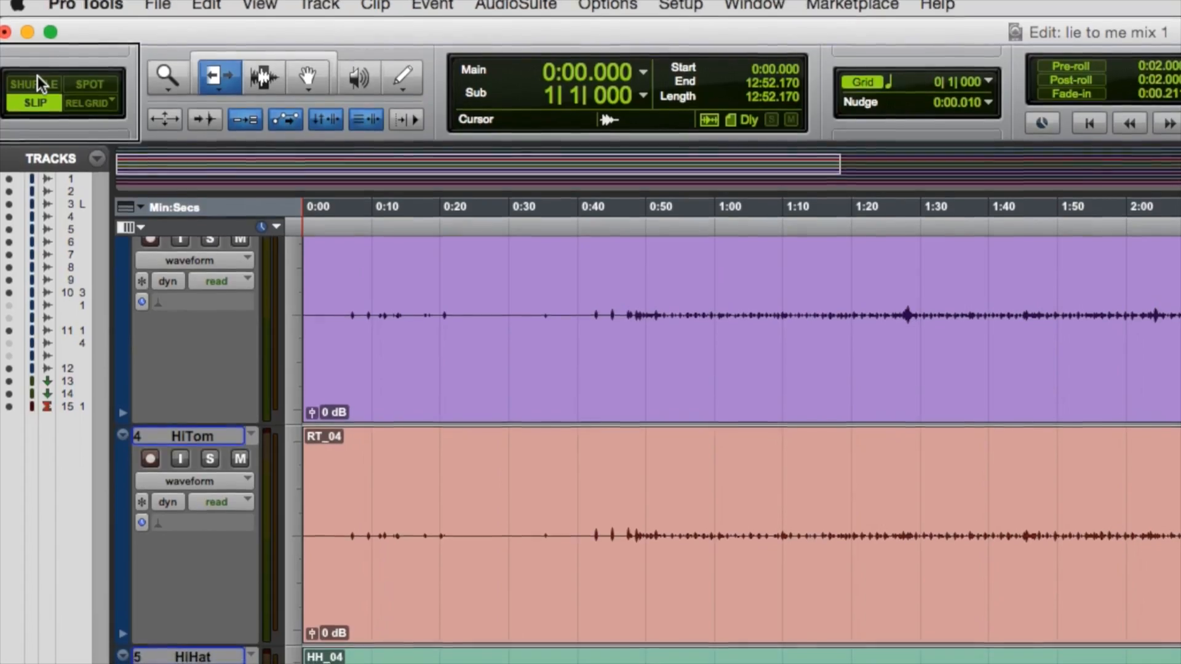
Scroll down through the HiTom and HiHat track waveforms in the Edit window
scroll("down", 3)
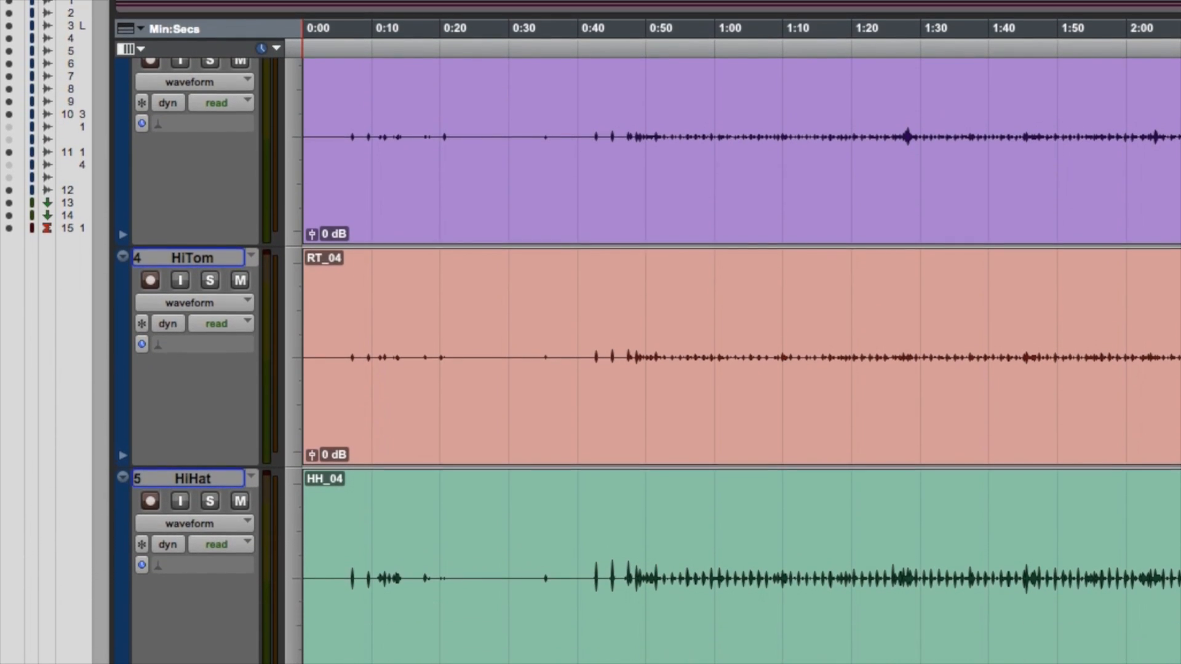
scroll("down", 3)
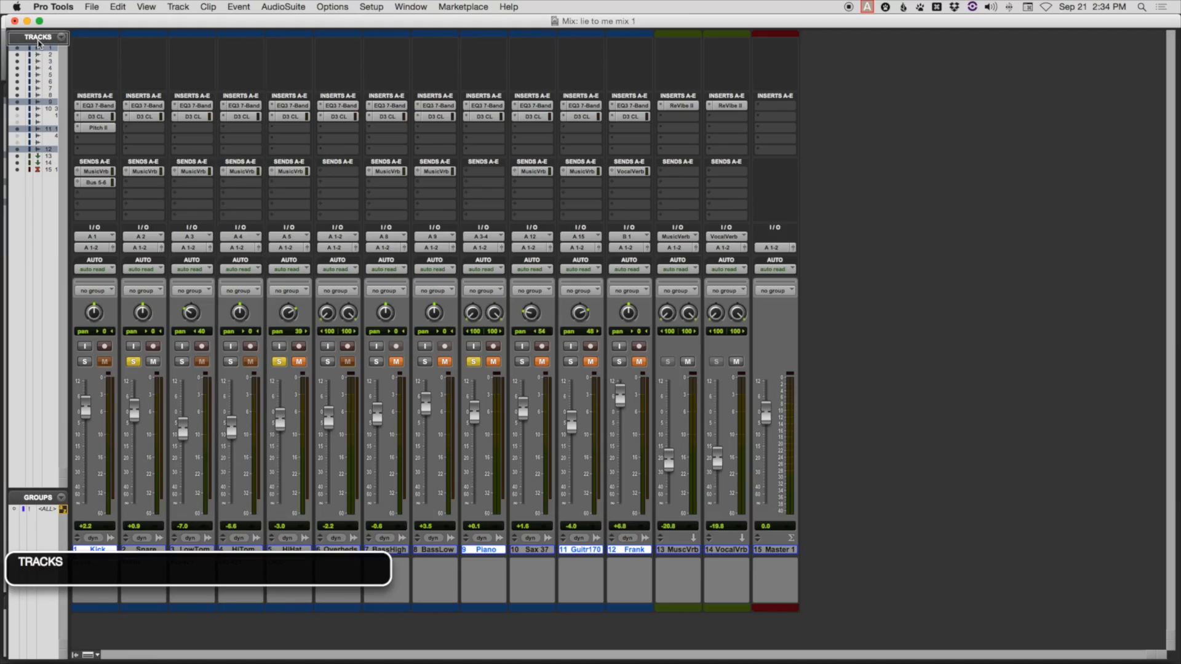
left_click(23, 48)
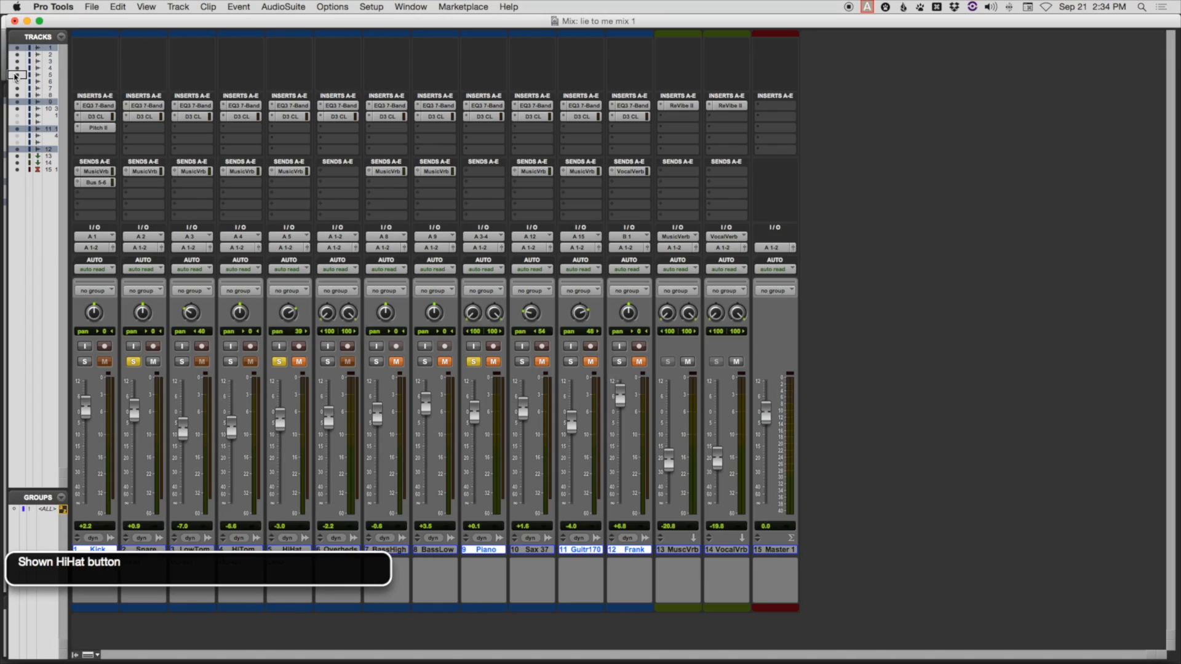
mouse_move(13, 137)
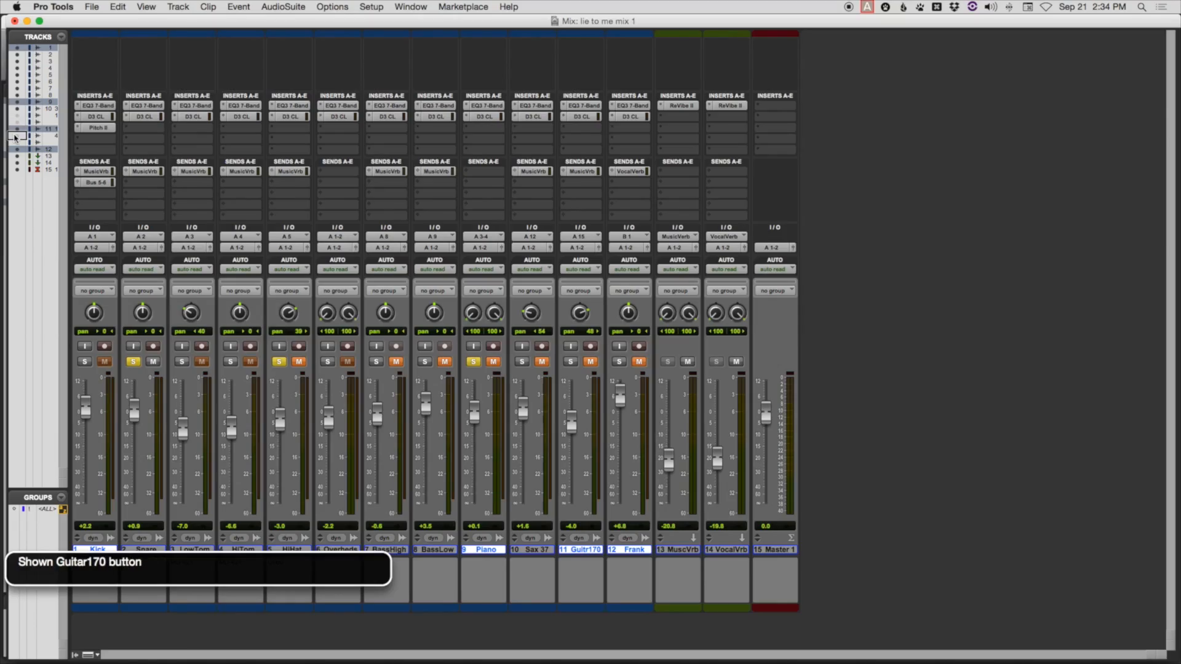
mouse_move(13, 148)
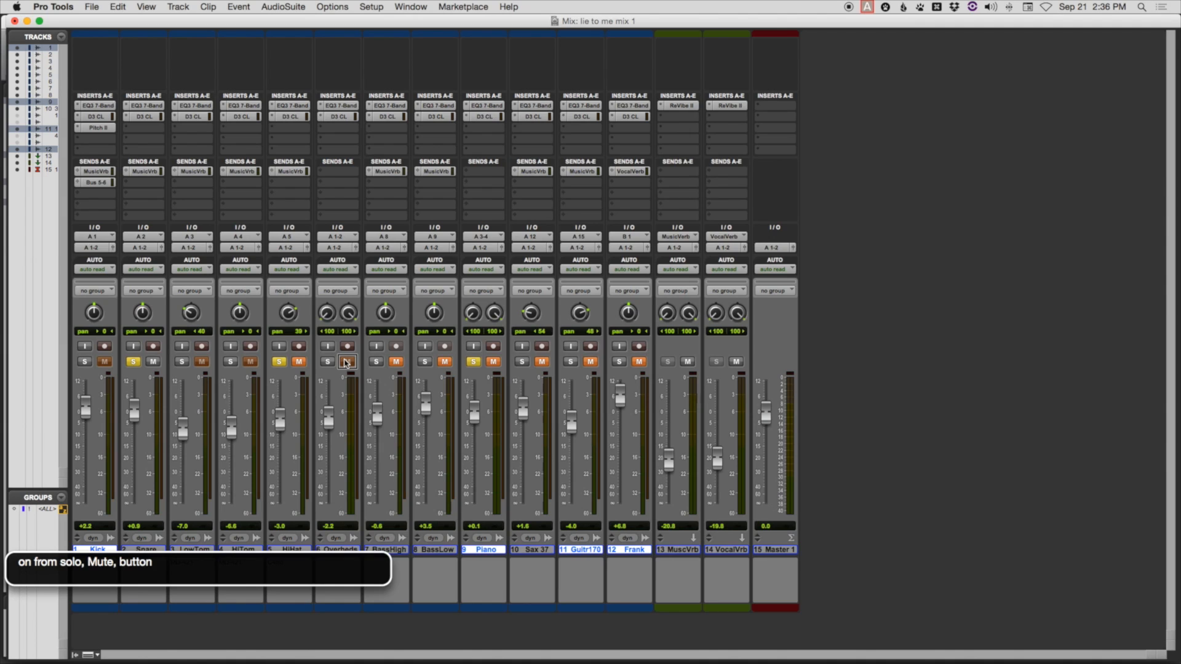
Open the 7 Muted dialog, choose HiHat - Audio Track, and unmute it
left_click(346, 362)
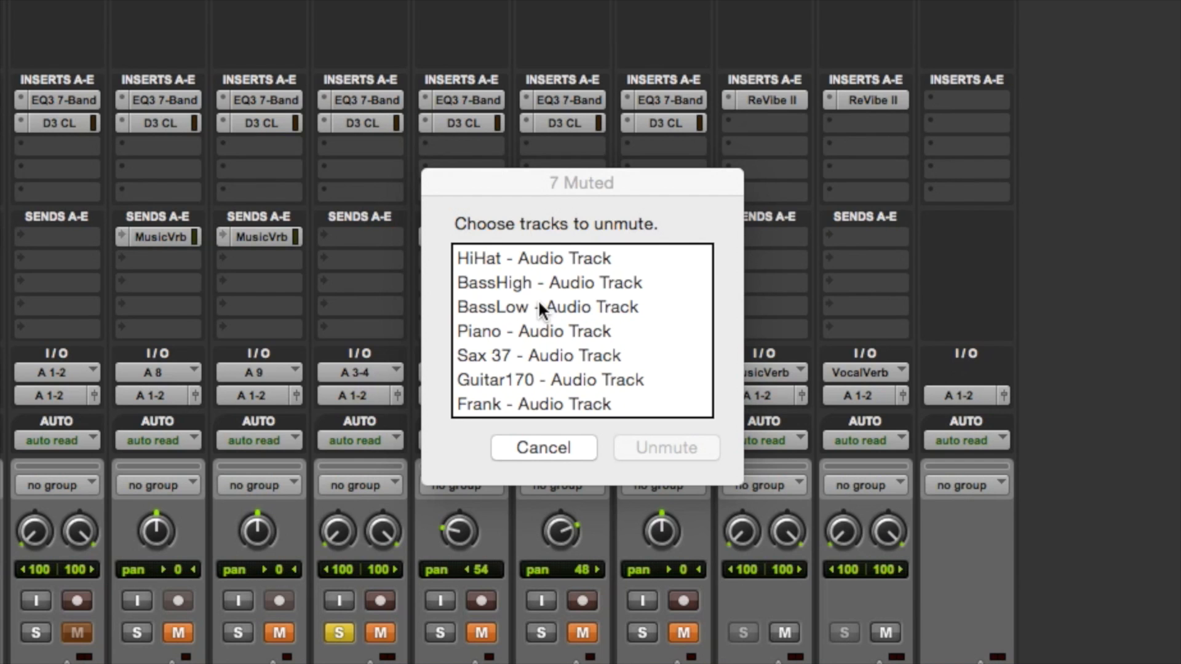
left_click(533, 258)
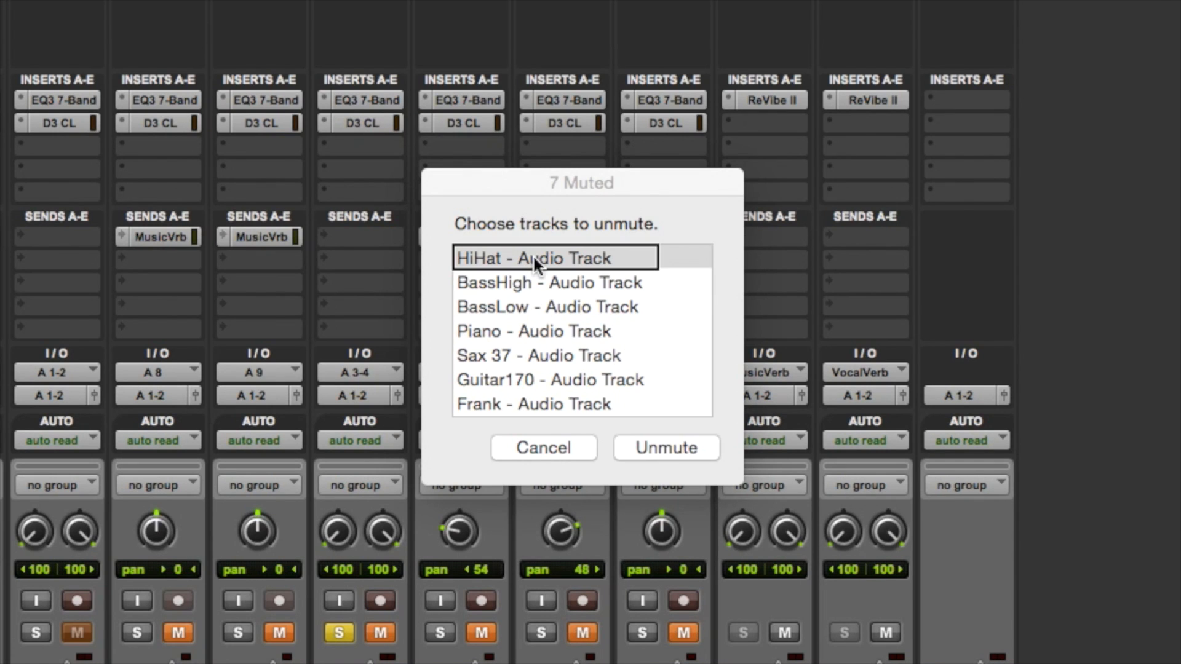
left_click(550, 281)
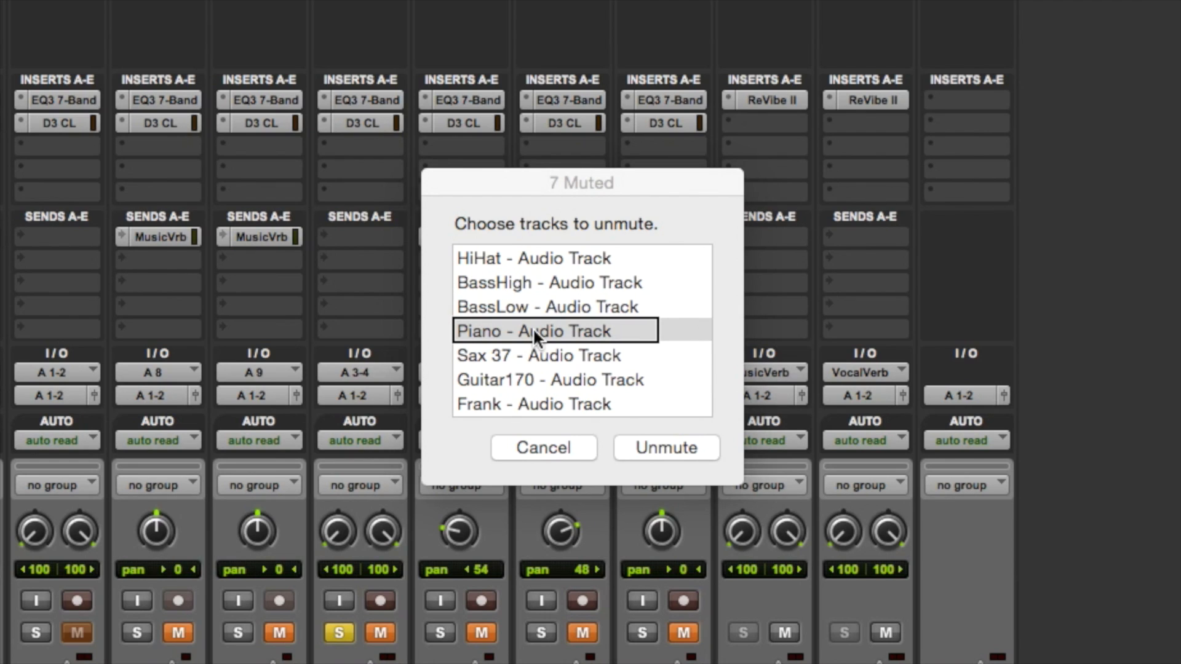
left_click(532, 258)
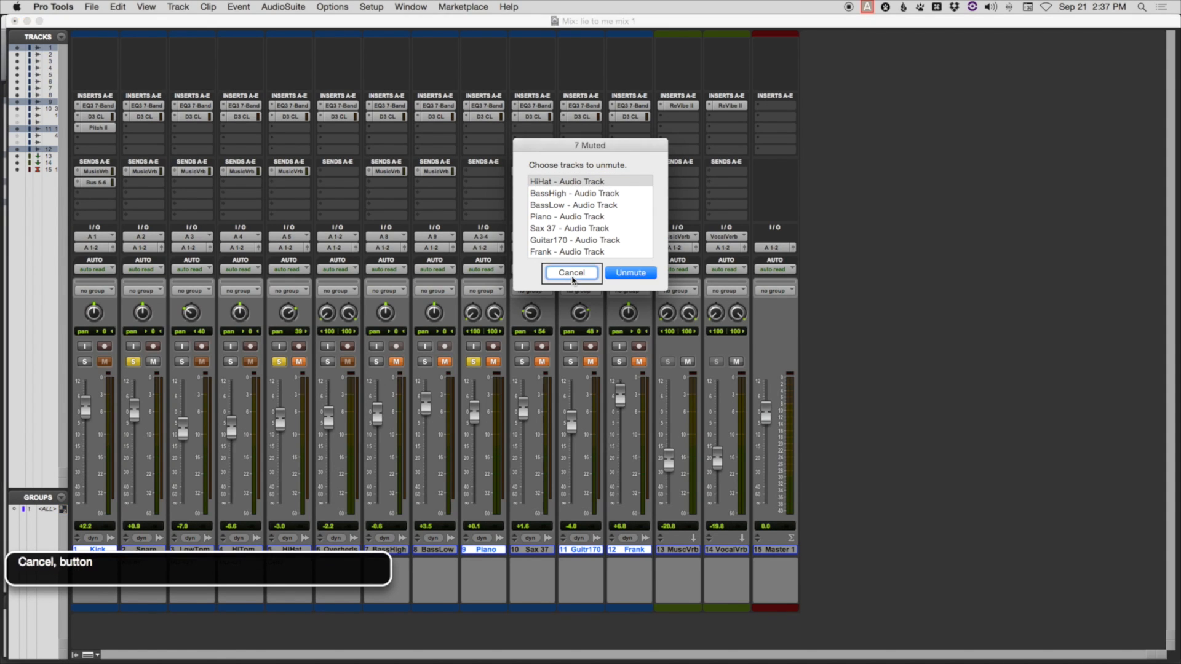
mouse_move(631, 272)
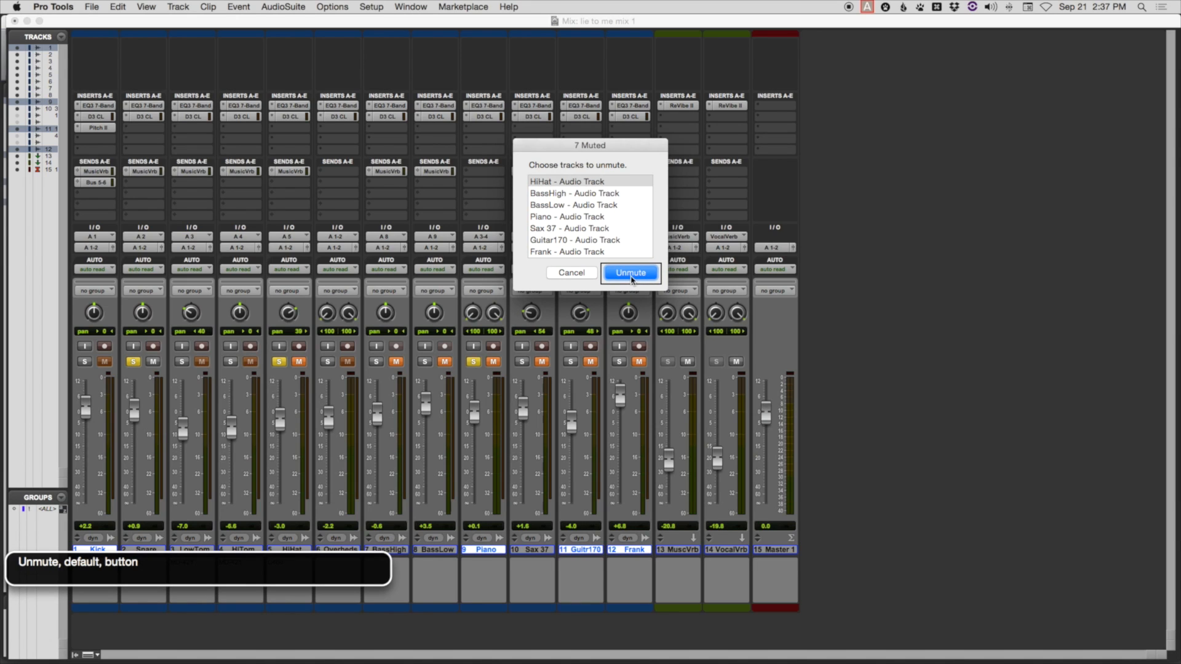
left_click(630, 272)
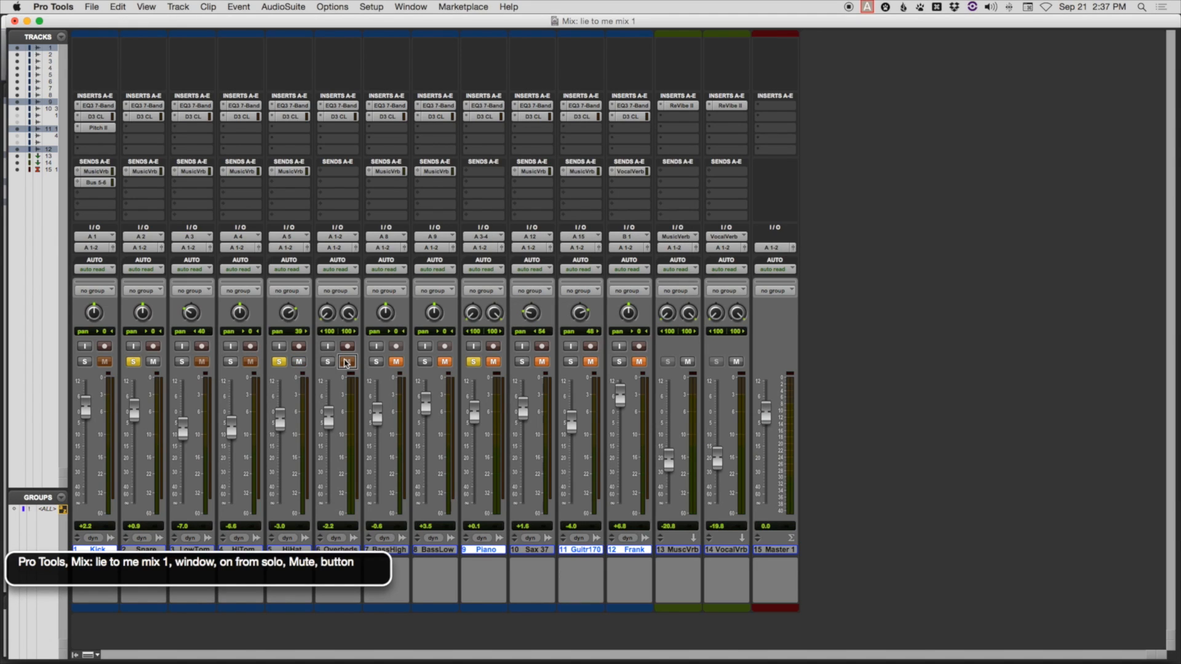
left_click(346, 362)
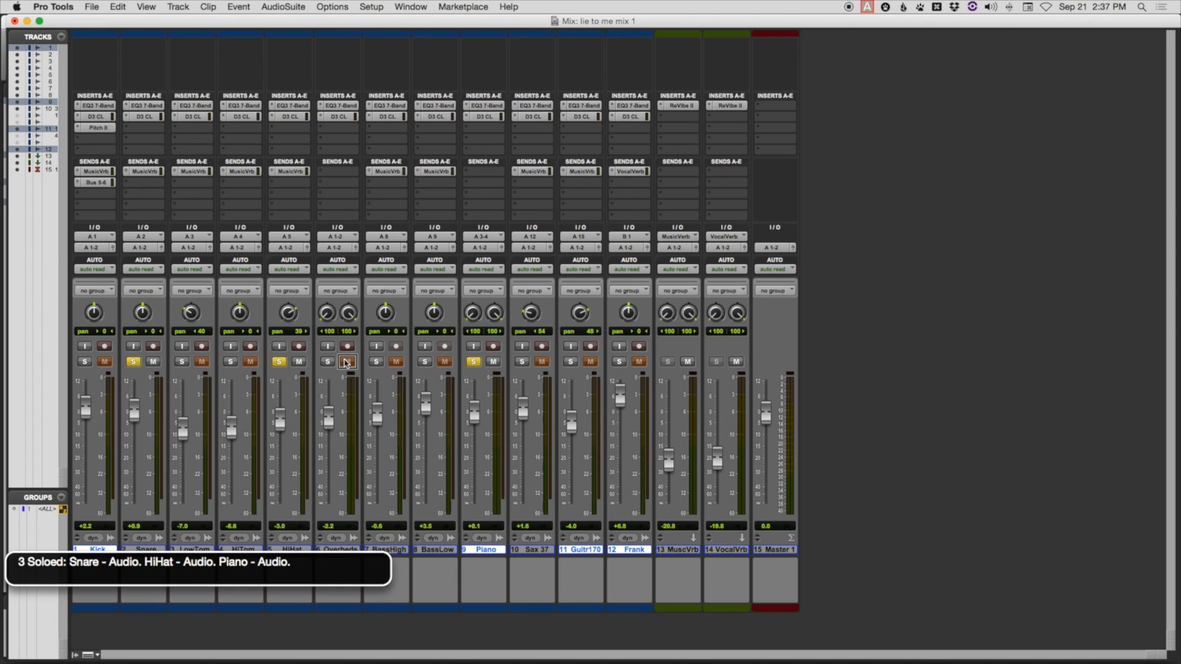
left_click(346, 361)
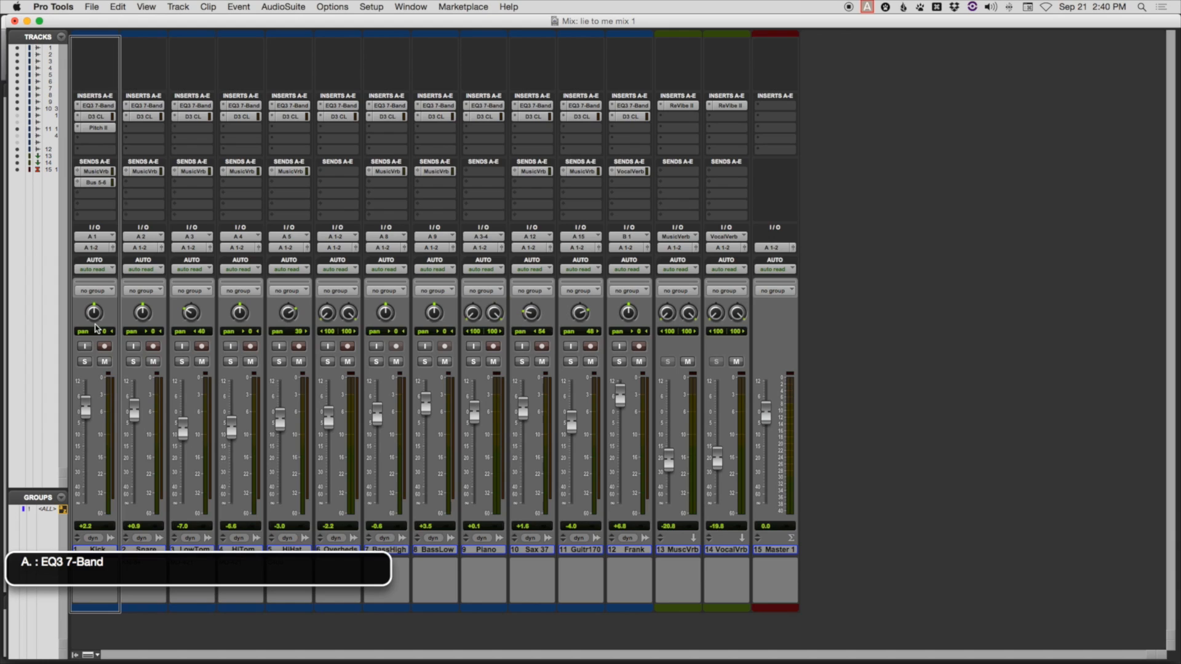
Open the Kick track's insert A (EQ3 7-Band) menu showing the DSP plug-in submenu
left_click(95, 104)
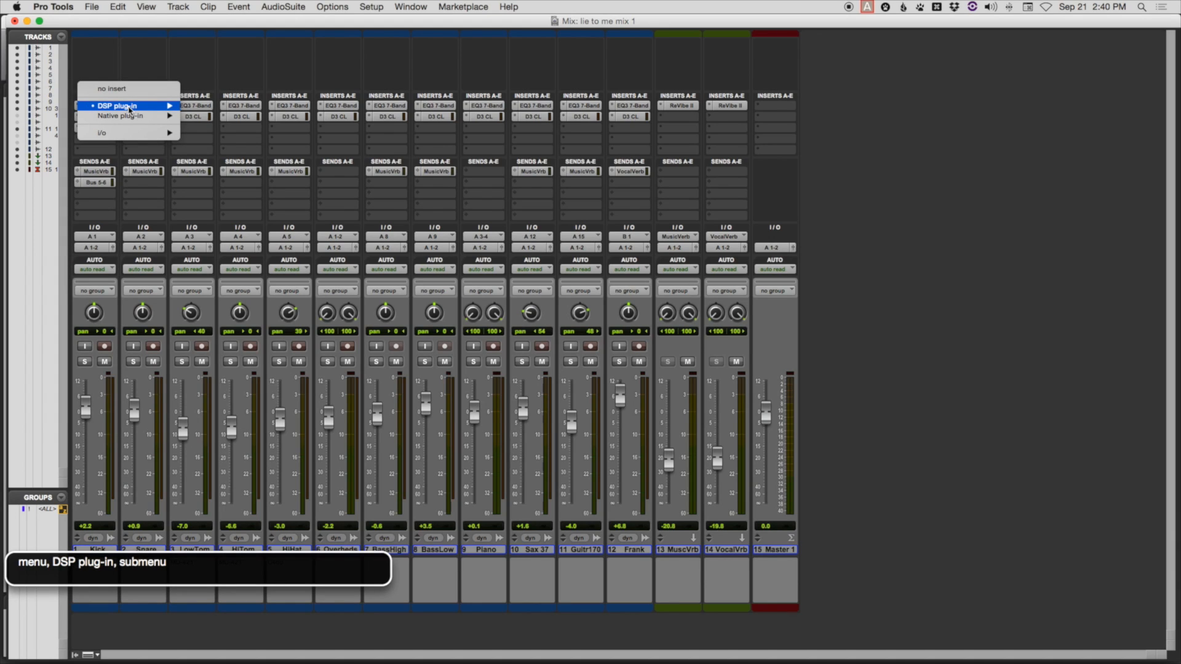